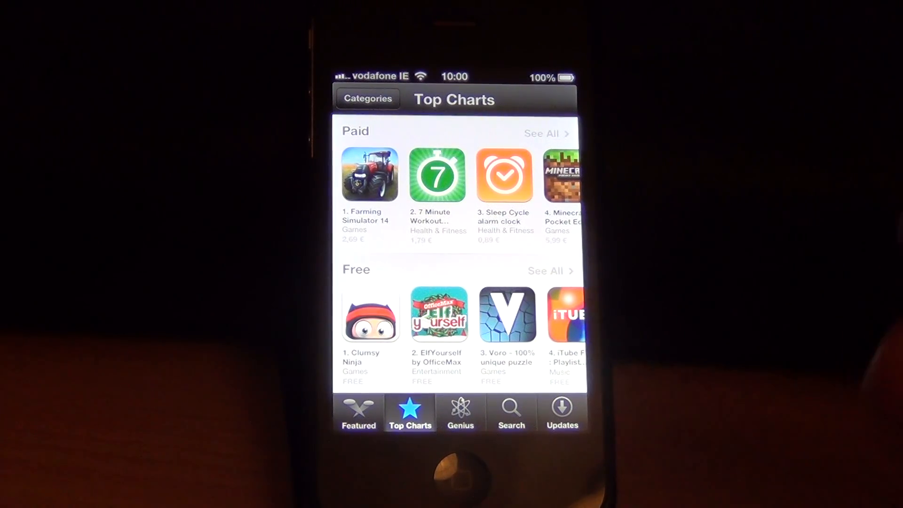
- Switch from Top Charts to the App Store search page with the field ready
click(511, 412)
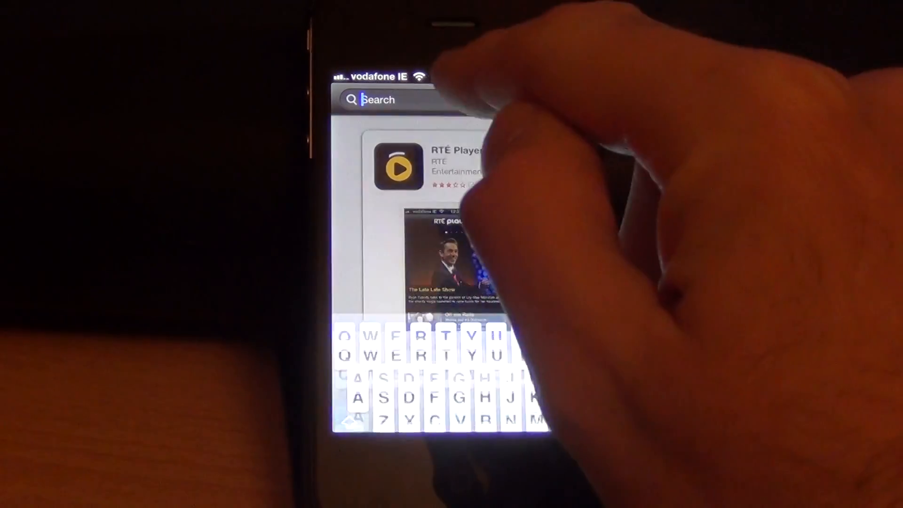
- Search for 'meye' and start installing the MEye app by Sun Jian
text(meye)
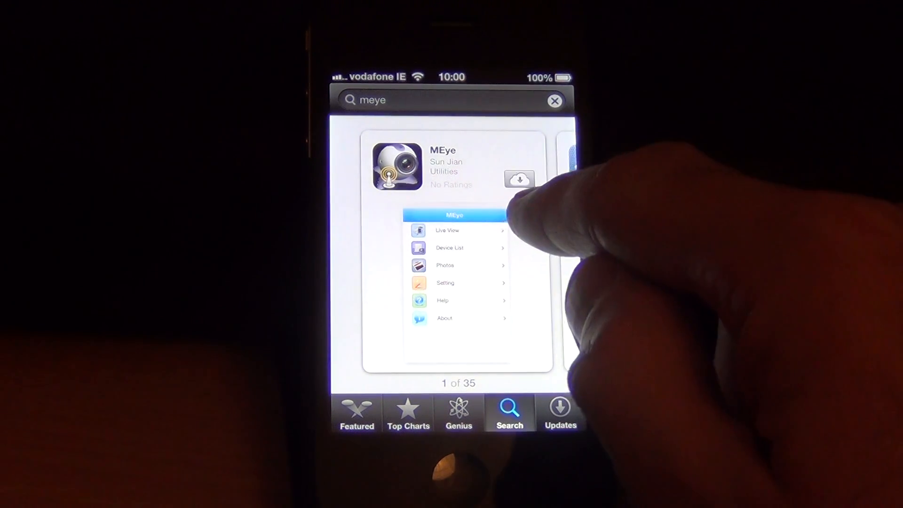
click(519, 179)
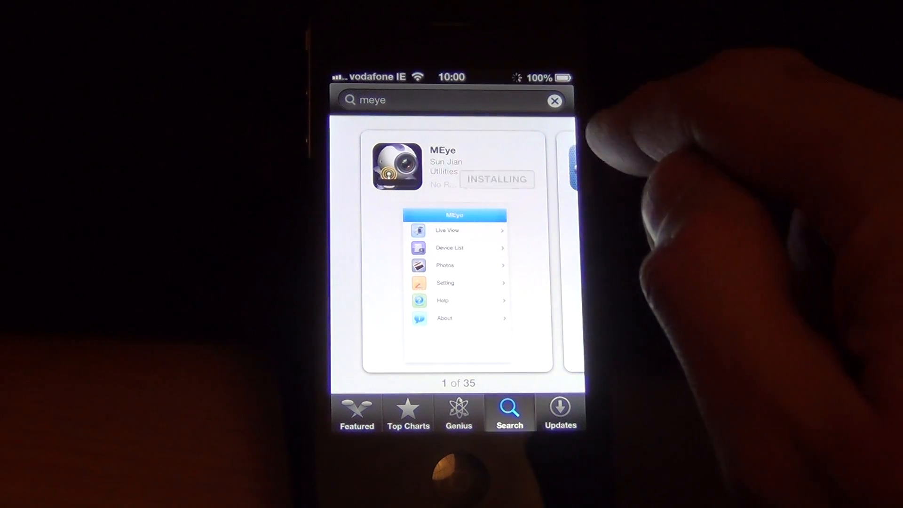